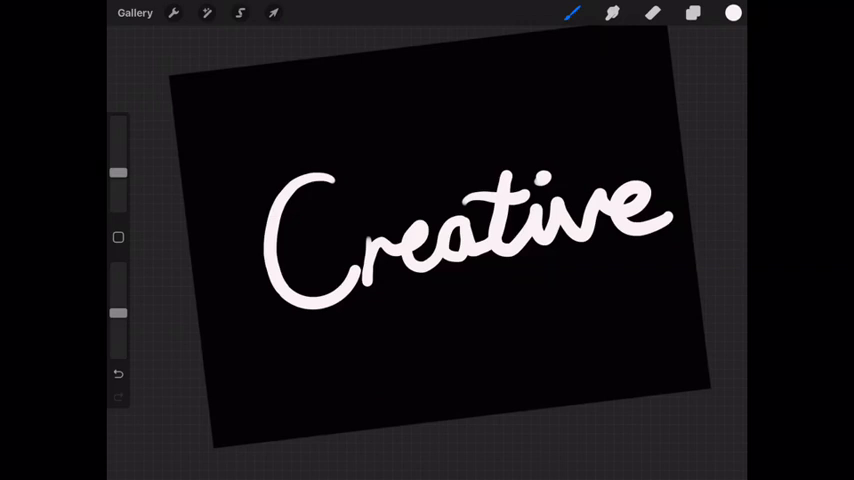
- Hand-letter 'Life' and rotate it with Freeform transform to cross beneath 'Creative'
left_click(273, 13)
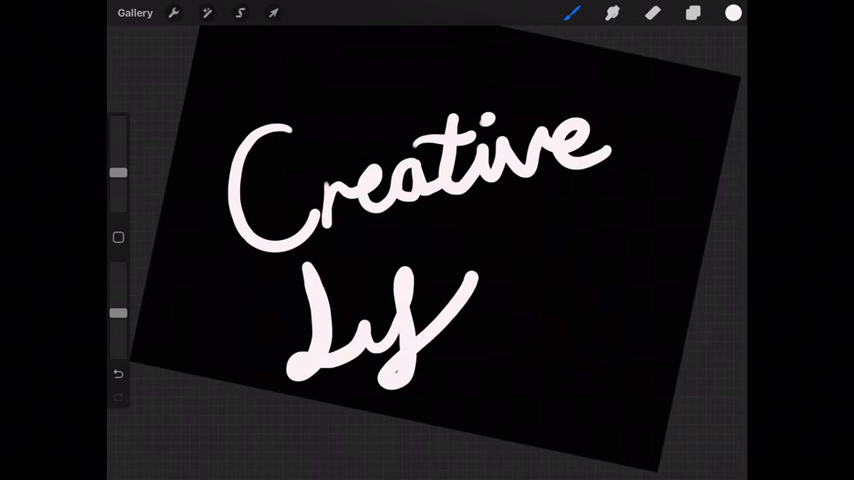
left_click(117, 372)
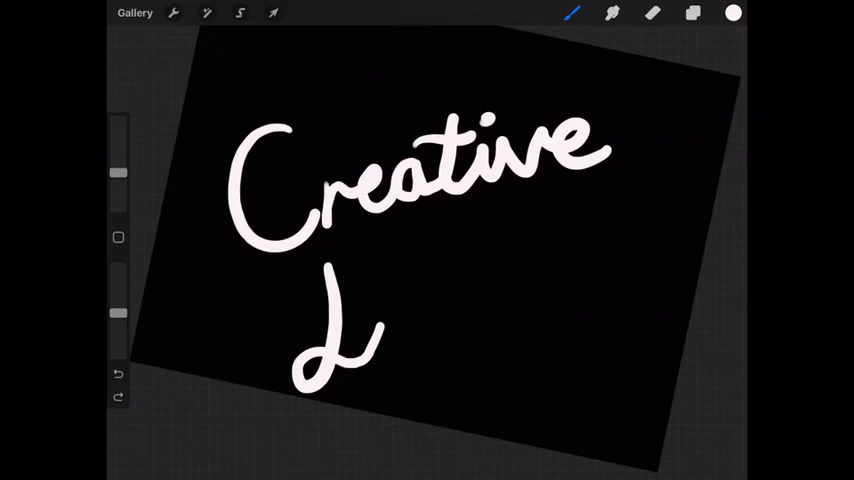
left_click(273, 13)
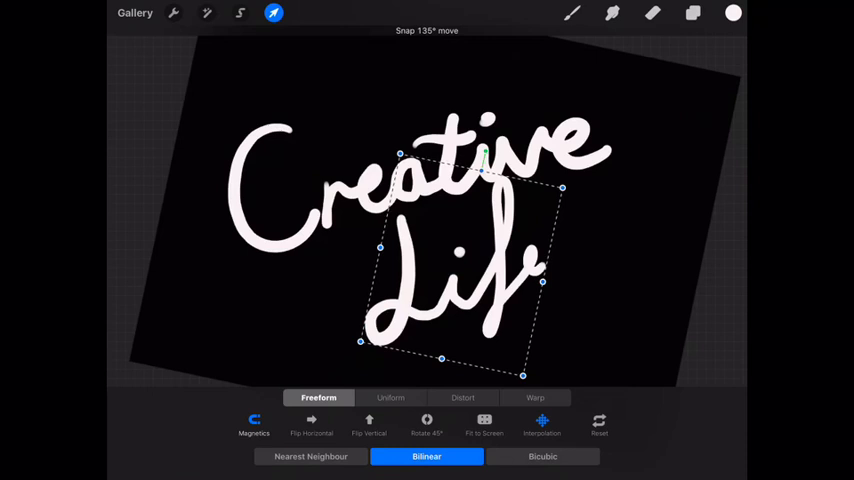
- Hide the lettering layers leaving plain black, then bring up the Colours panel
left_click(173, 13)
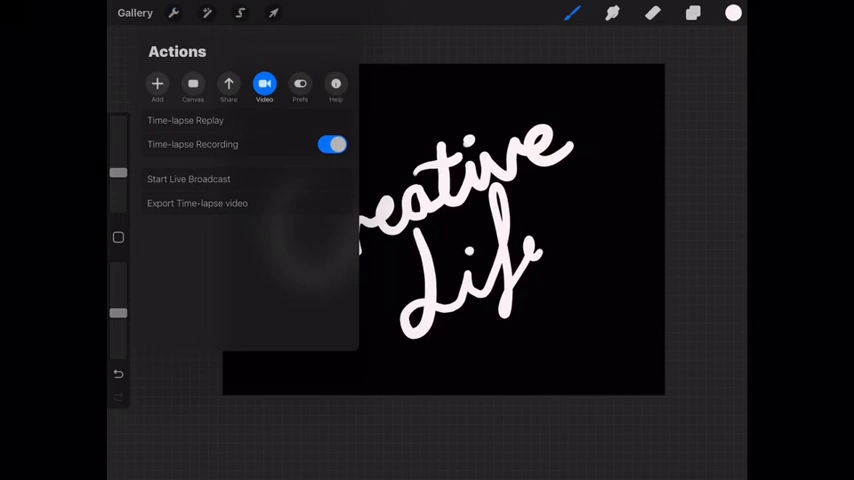
left_click(228, 85)
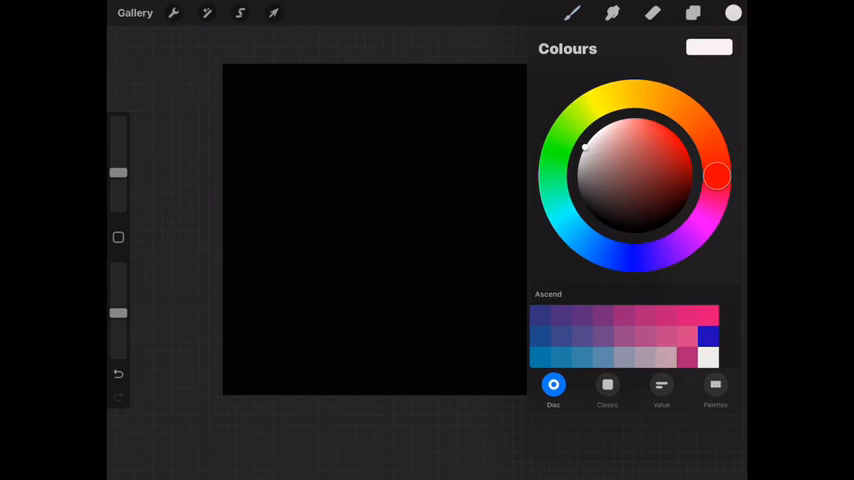
- Paint a new layer with overlapping Spraypaints blobs in red, cyan, purple, blue, yellow, green and peach
left_click(572, 13)
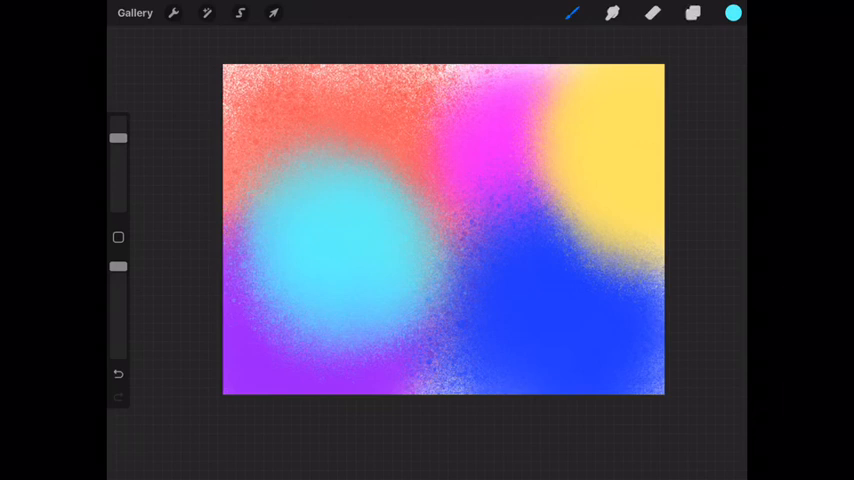
left_click(118, 374)
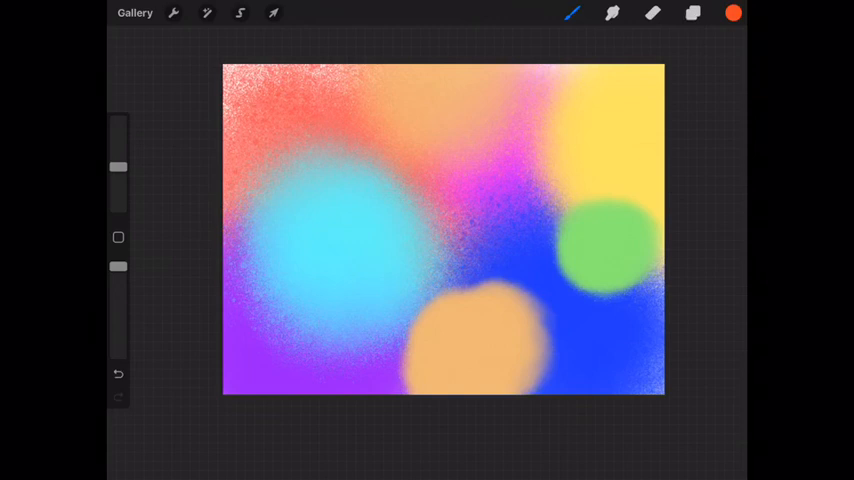
left_click(692, 13)
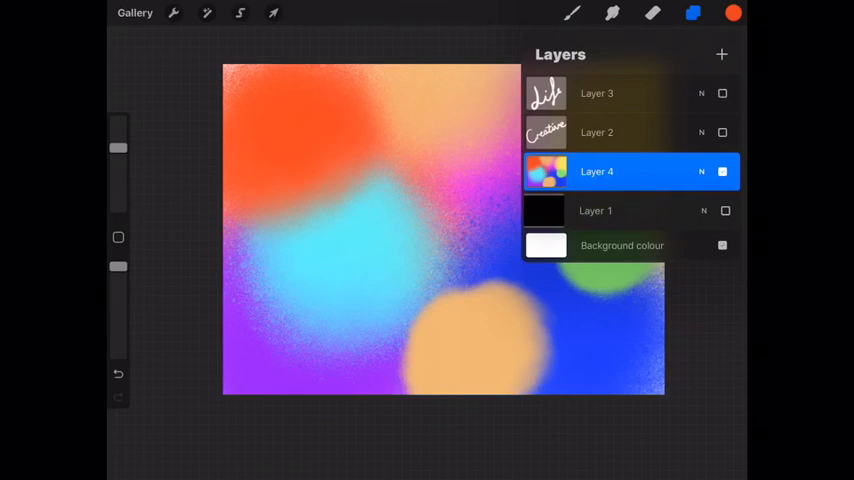
- Erase a word through the black layer to reveal gradients, share it via Actions, then begin a fresh stroke
left_click(692, 13)
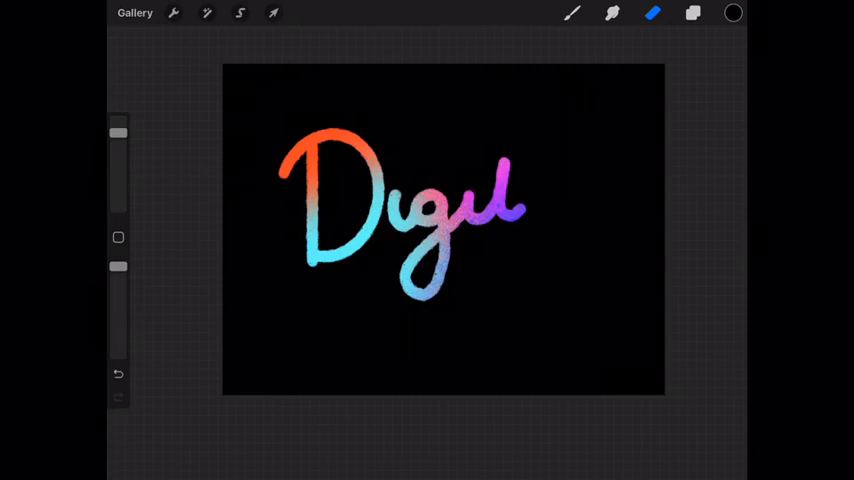
left_click_drag(520, 200, 600, 210)
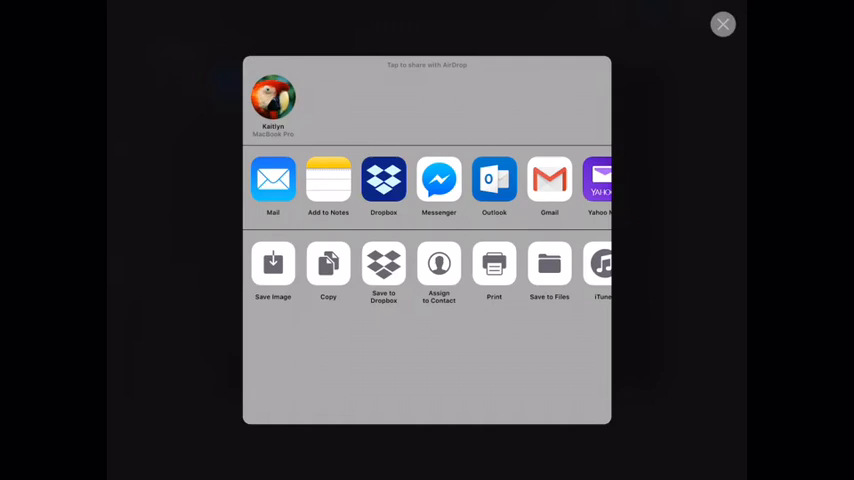
left_click(723, 24)
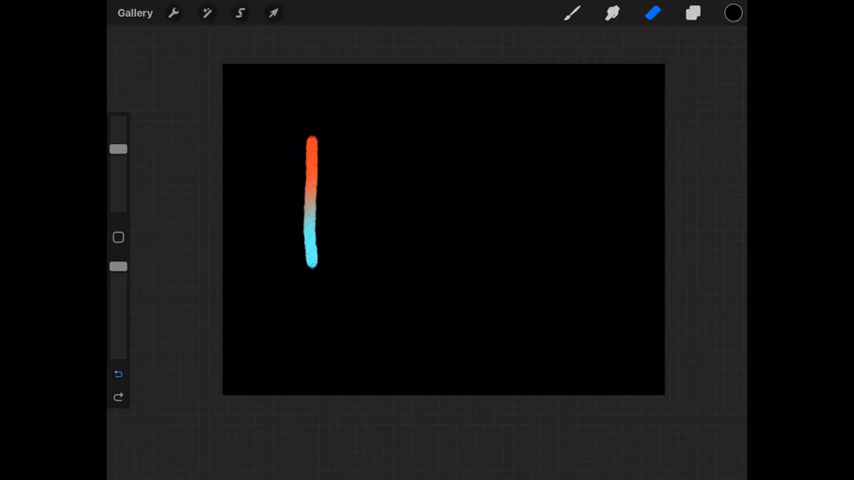
- Erase 'Boss Babe' through the black layer in rainbow gradients, undoing stray strokes
left_click_drag(263, 172, 263, 195)
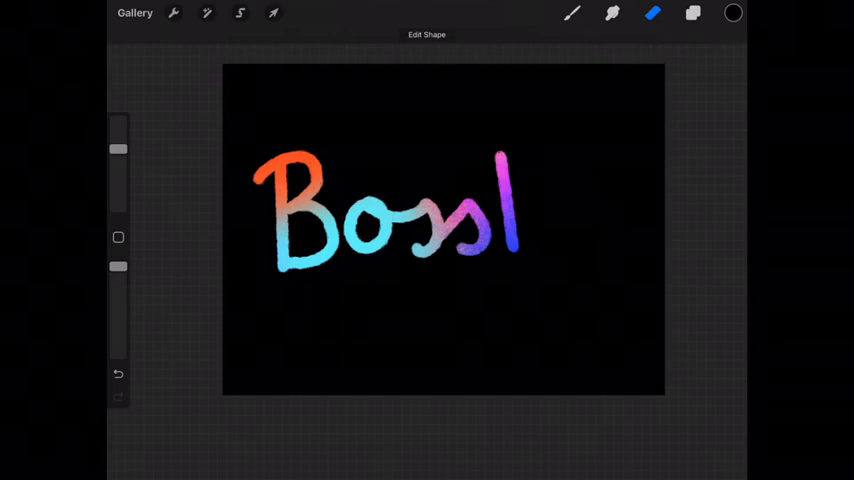
left_click(118, 373)
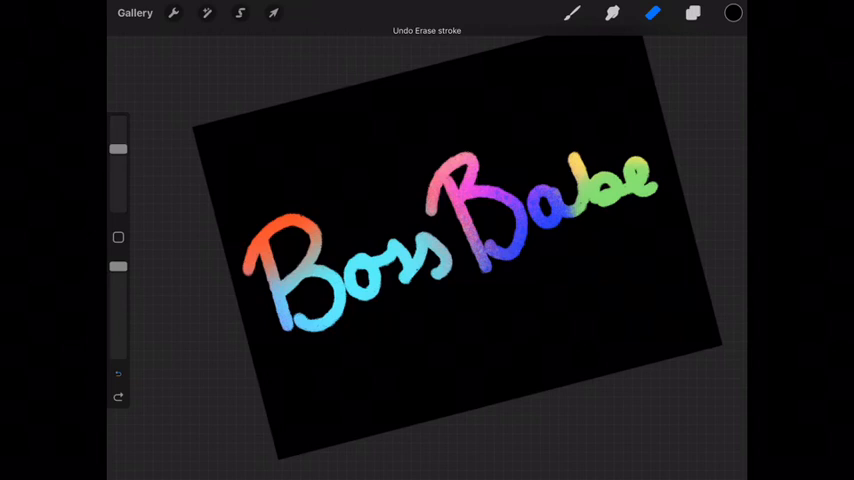
- Erase 'Create Something' and a signature, undo to clean black, then browse Spraypaints brushes
left_click(118, 374)
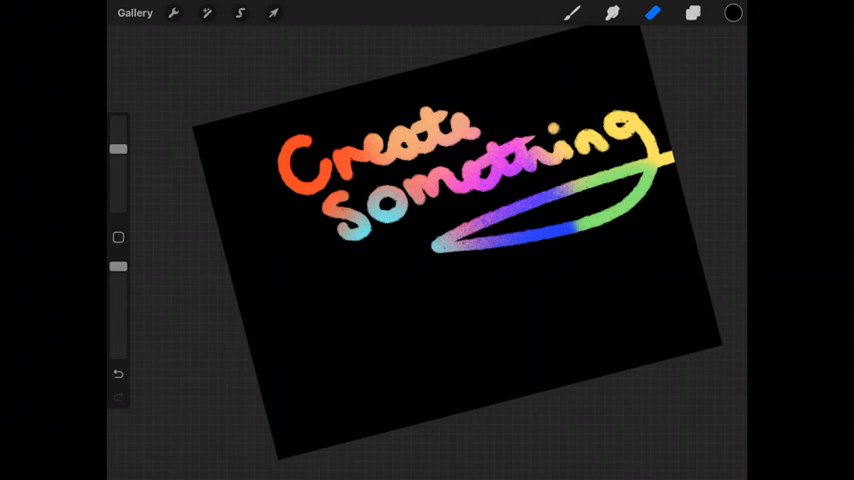
left_click(118, 373)
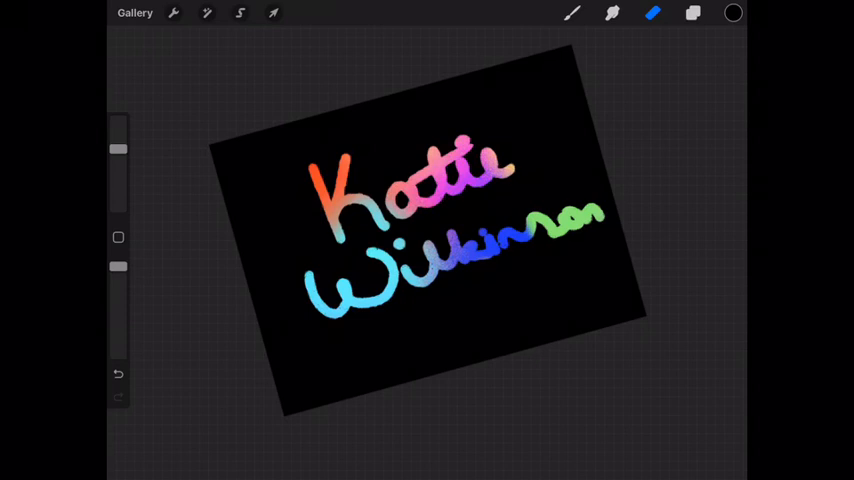
left_click(572, 13)
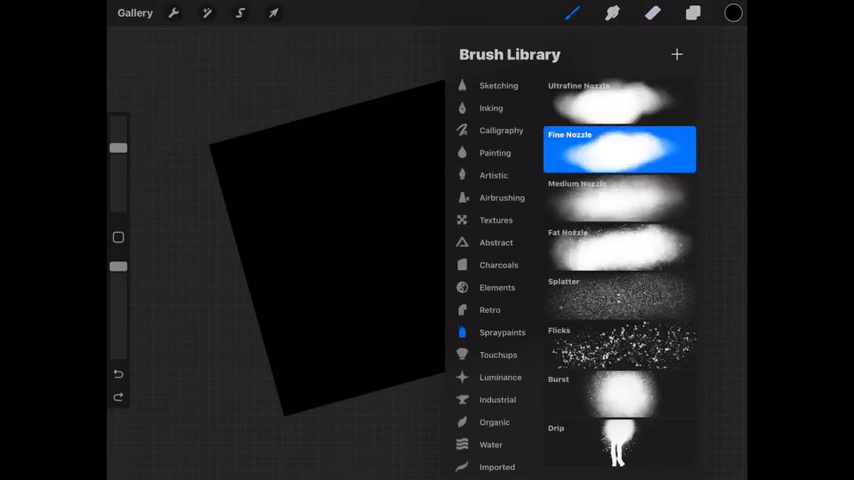